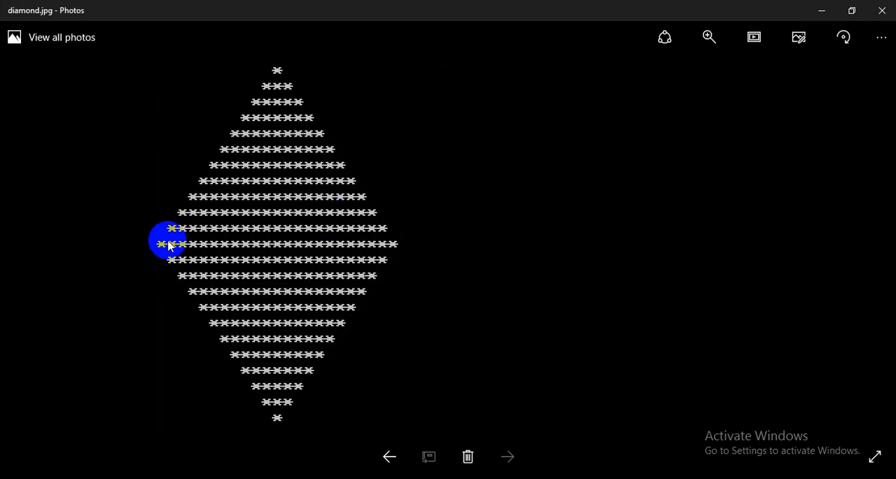
mouse_move(282, 75)
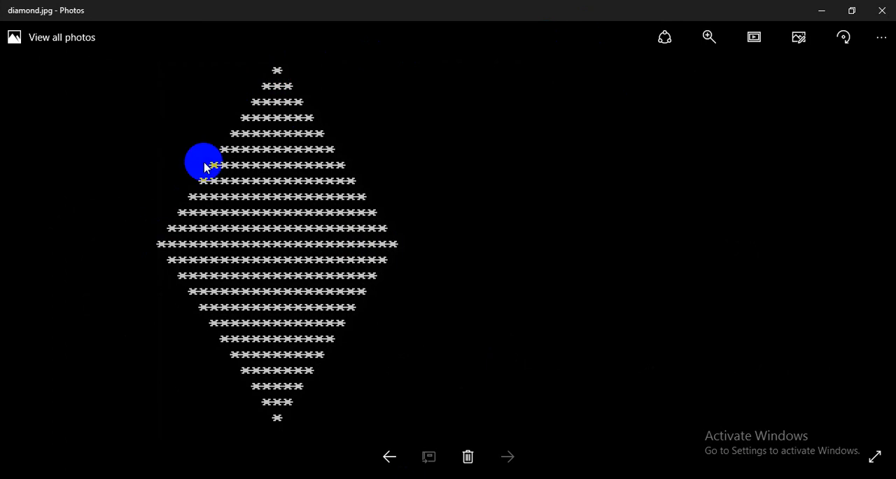
mouse_move(405, 275)
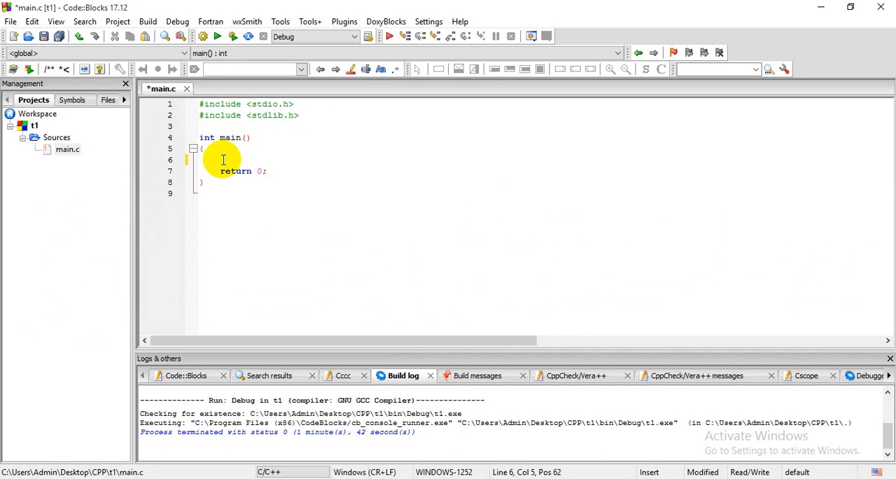
- Declare int i, j in main and add the outer loop for(i=0;i<=8;i++)
text(int i,j;)
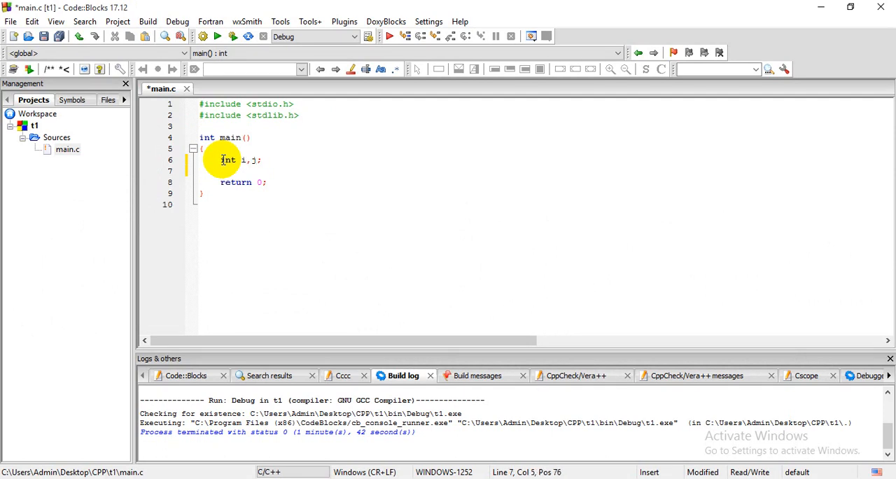
text(for(i)
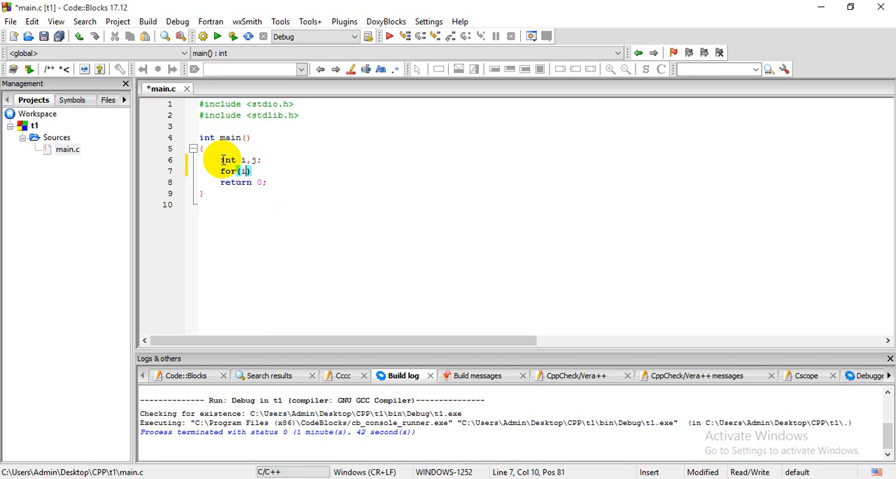
text(=0;)
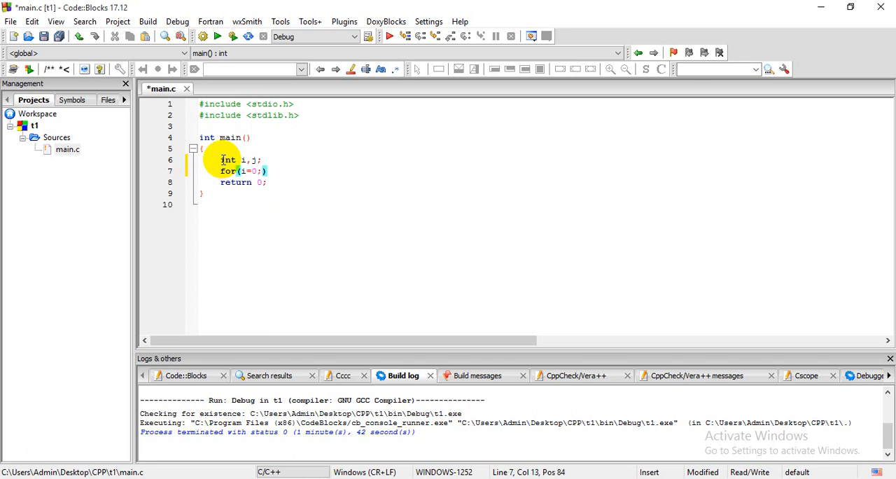
text(i<=)
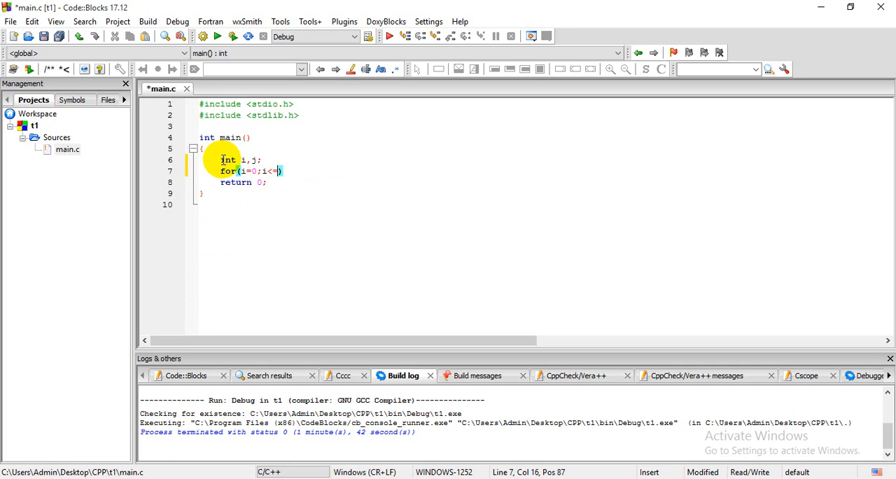
text(8)
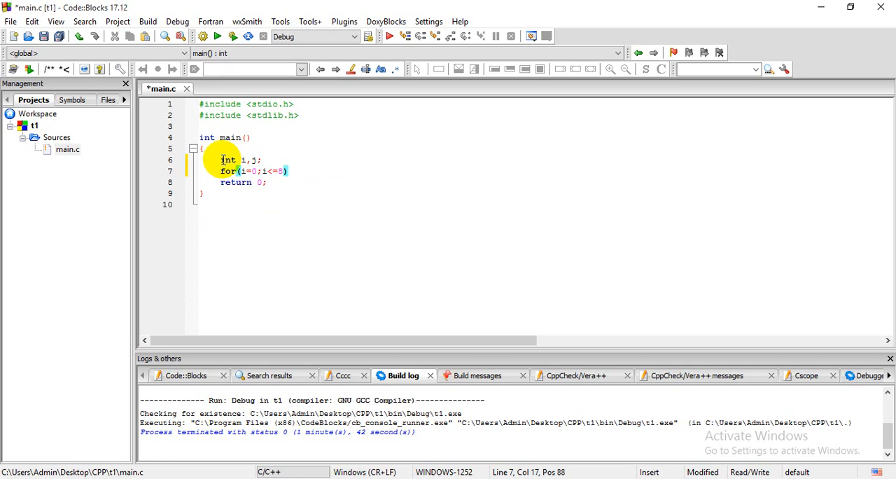
text(i)
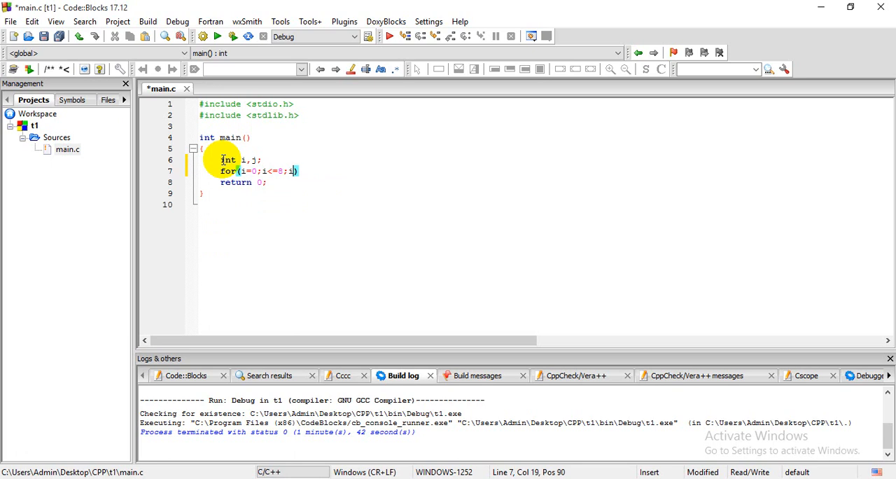
text(++))
text({)
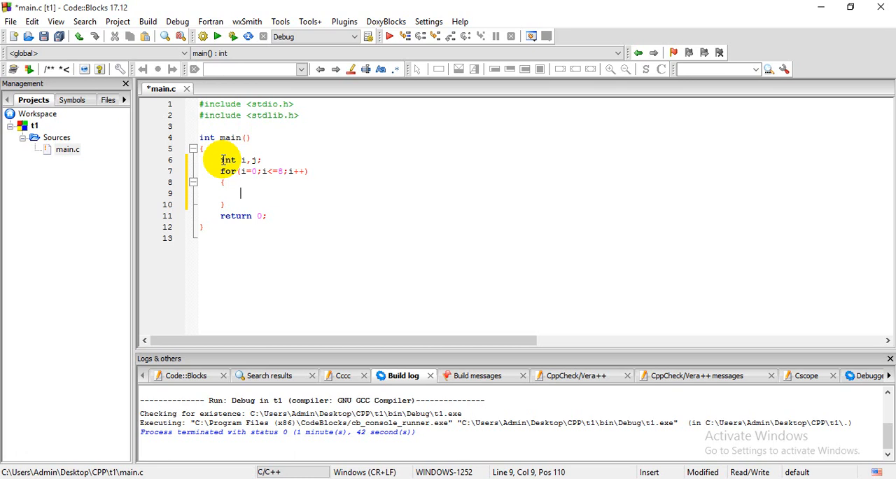
- Add for(j=0;j<=8-i;j++) printing printf("%d",j), followed by printf("\n")
text(for())
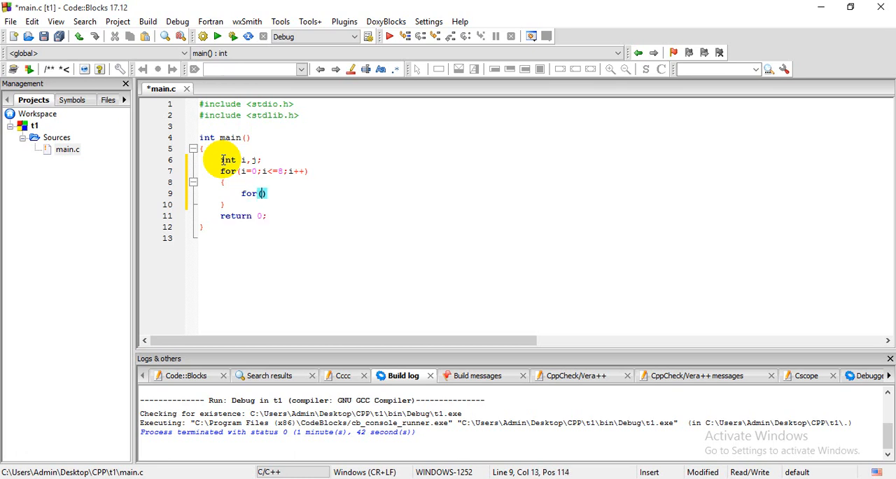
text(j=0)
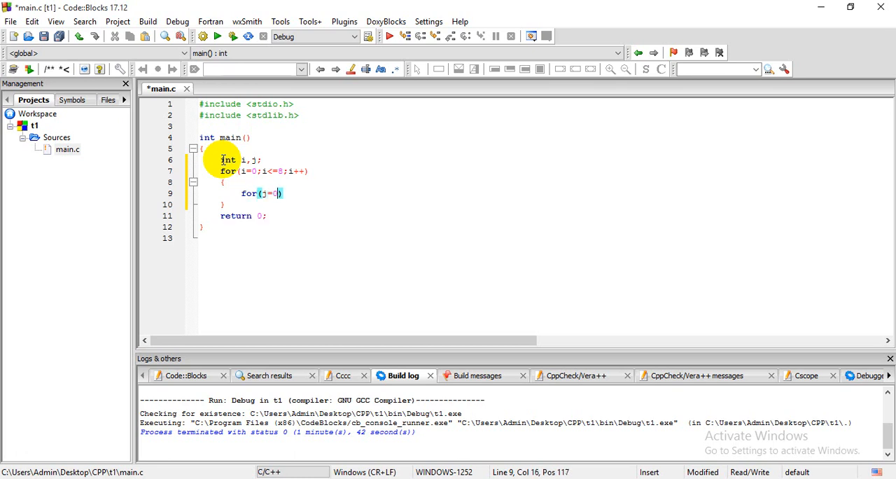
text(;)
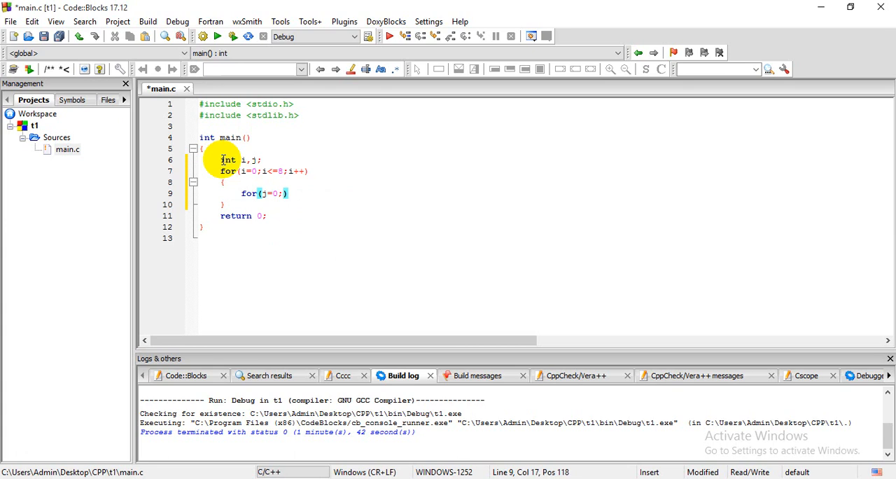
text(<)
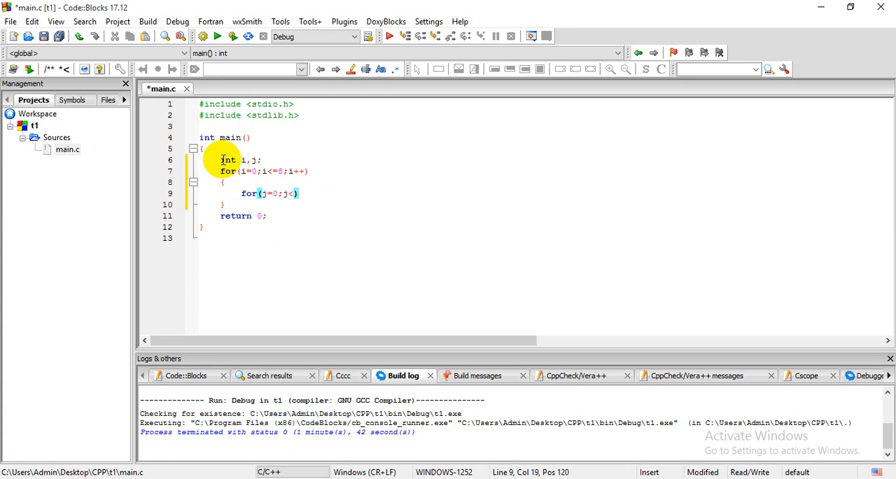
text(=)
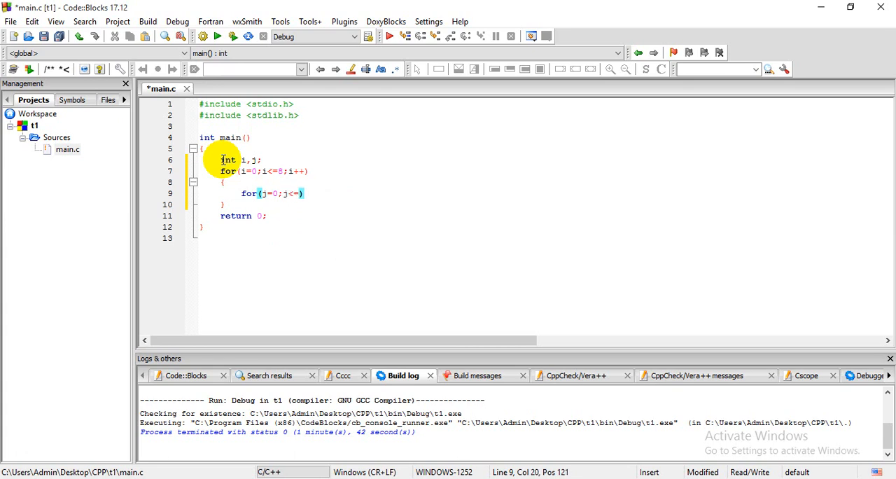
text(8-i;j++)
text({)
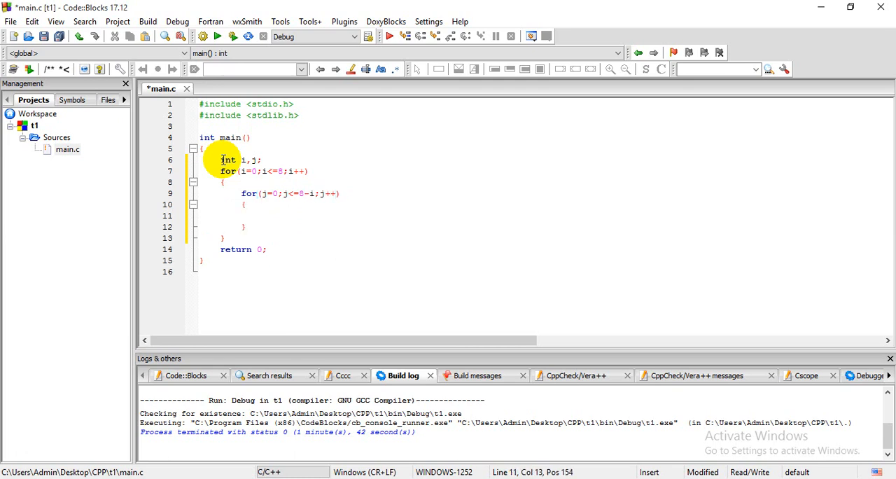
text(printf(""))
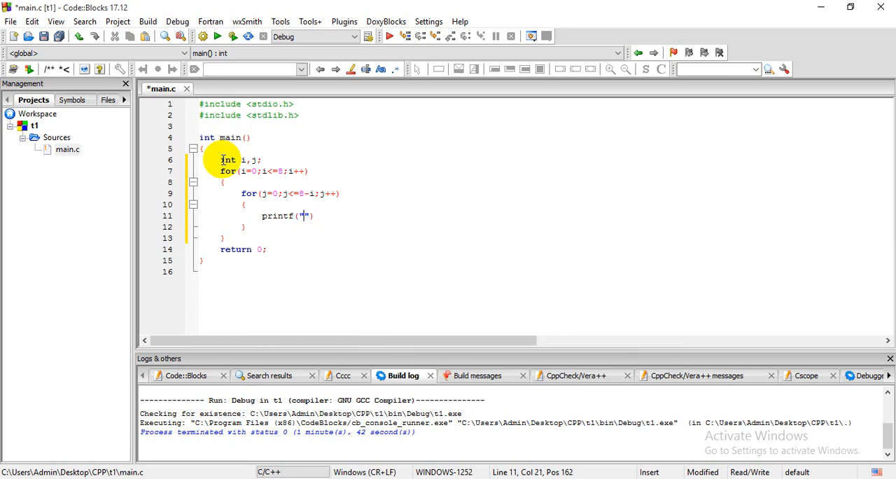
text(%d)
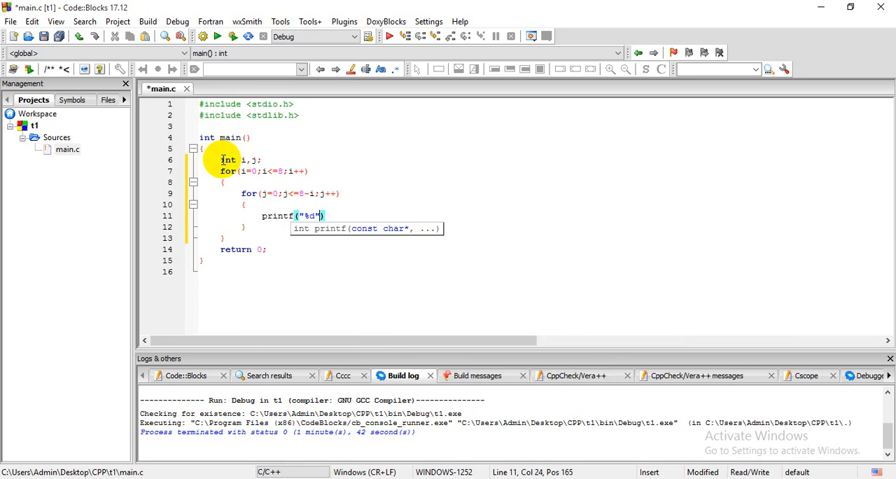
text(,j);)
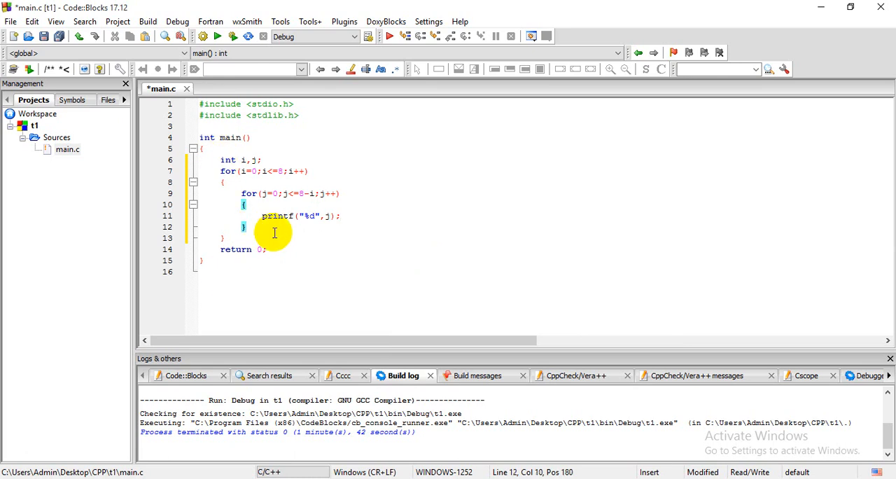
text(printf("\n"))
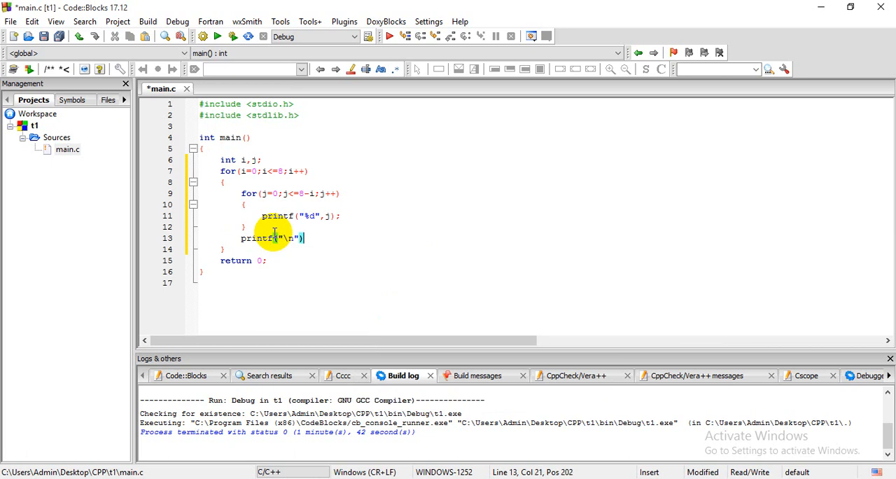
text(;)
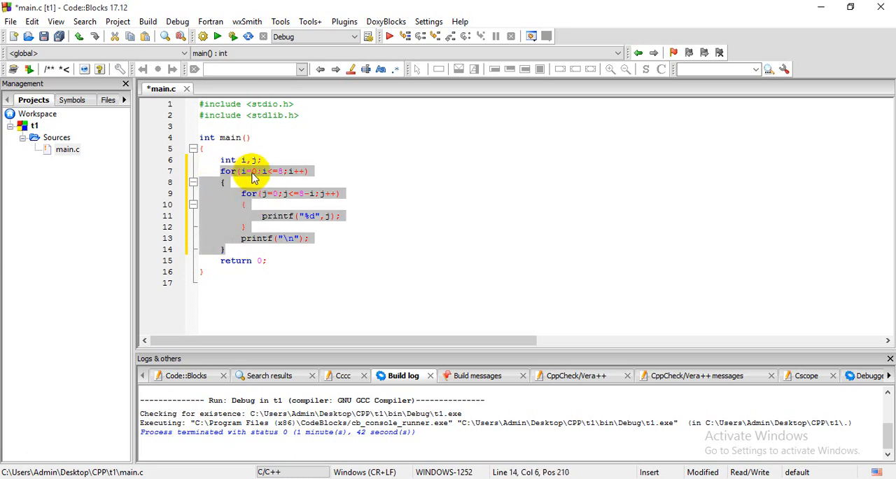
- Restore '-i' in the inner loop condition j<=8-i and build and run the program
click(252, 170)
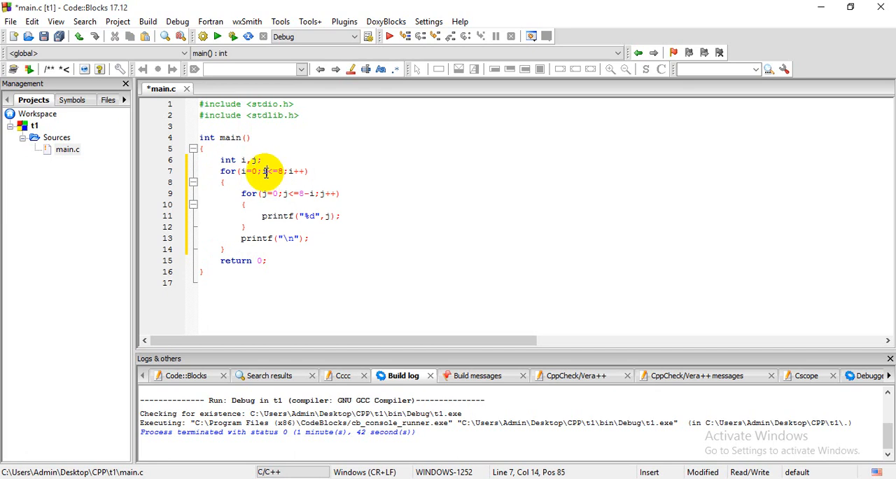
mouse_move(266, 171)
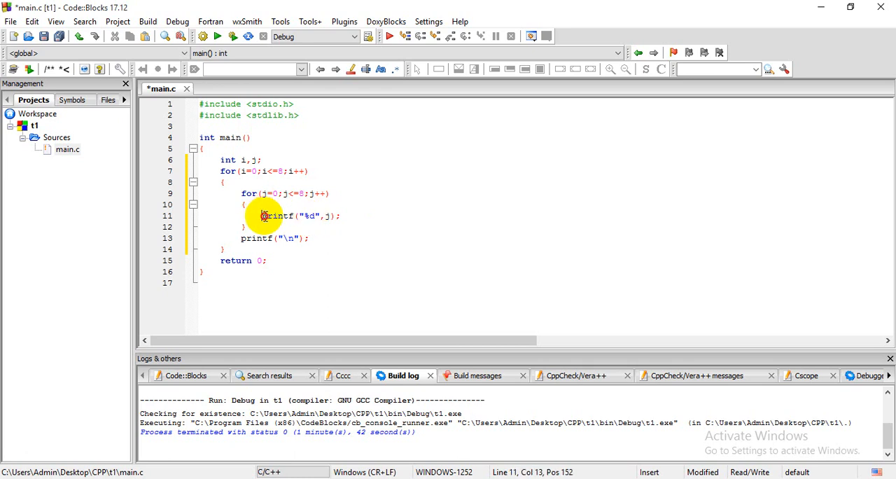
triple_click(280, 216)
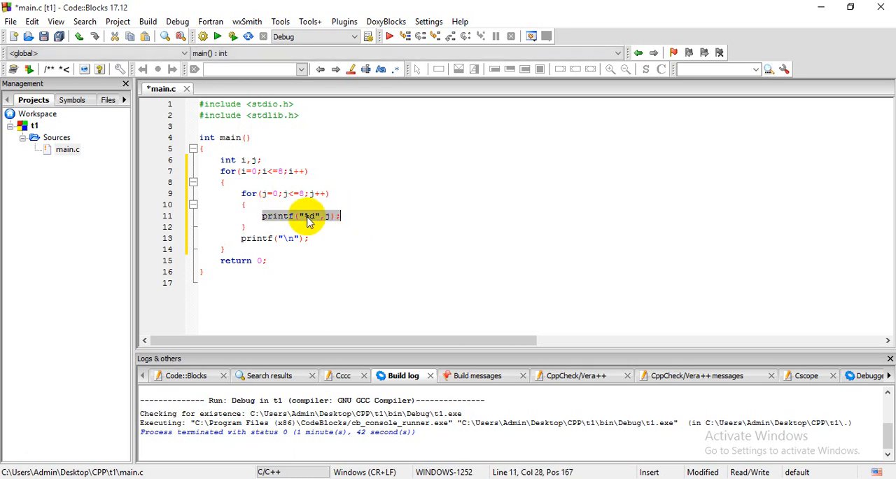
mouse_move(369, 216)
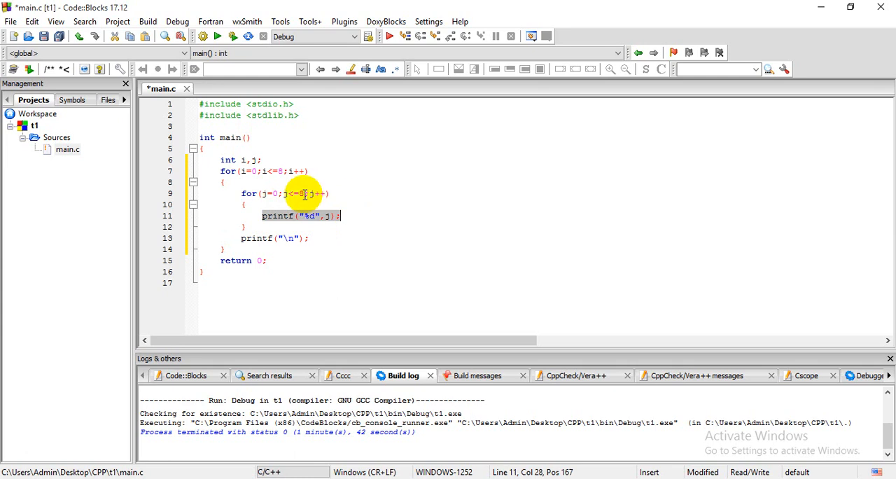
text(-i)
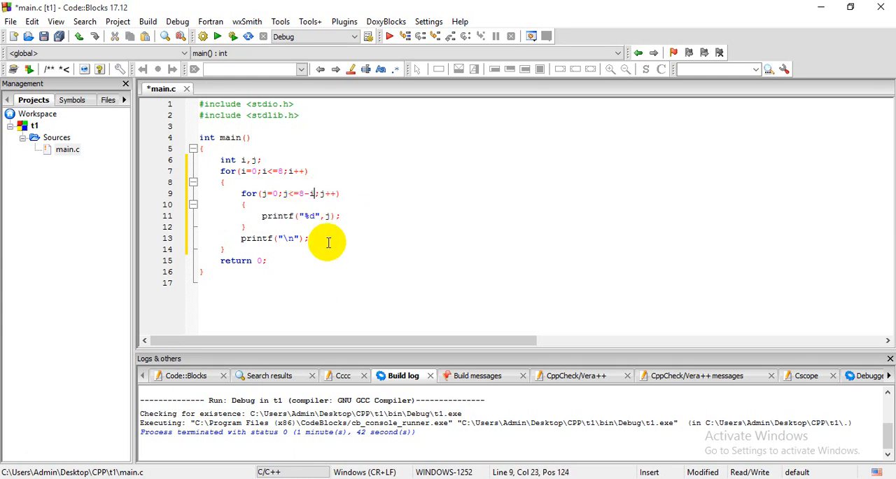
mouse_move(327, 194)
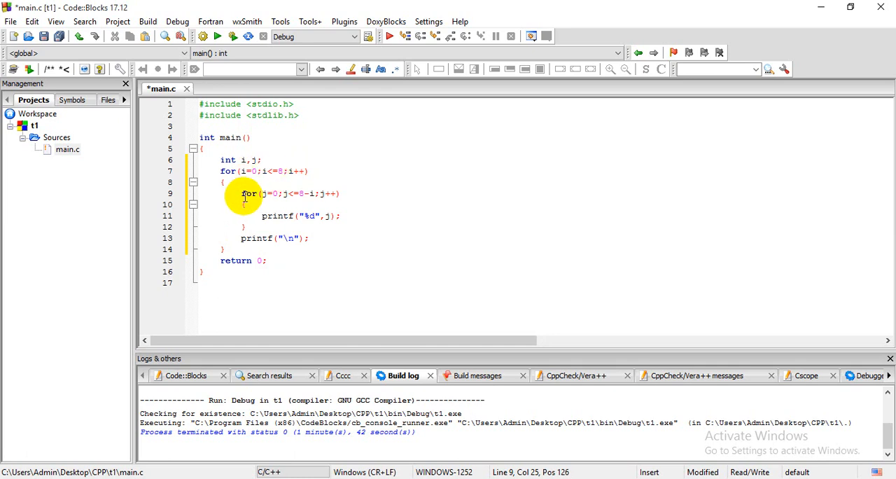
mouse_move(270, 196)
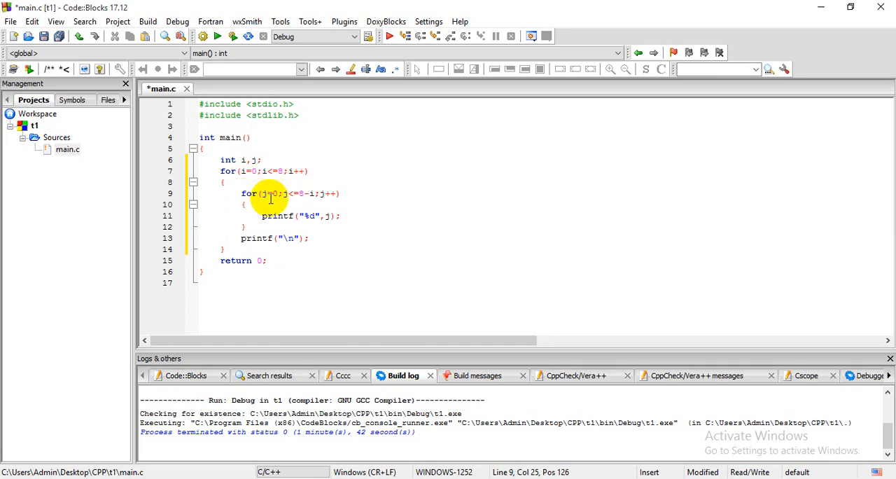
mouse_move(273, 193)
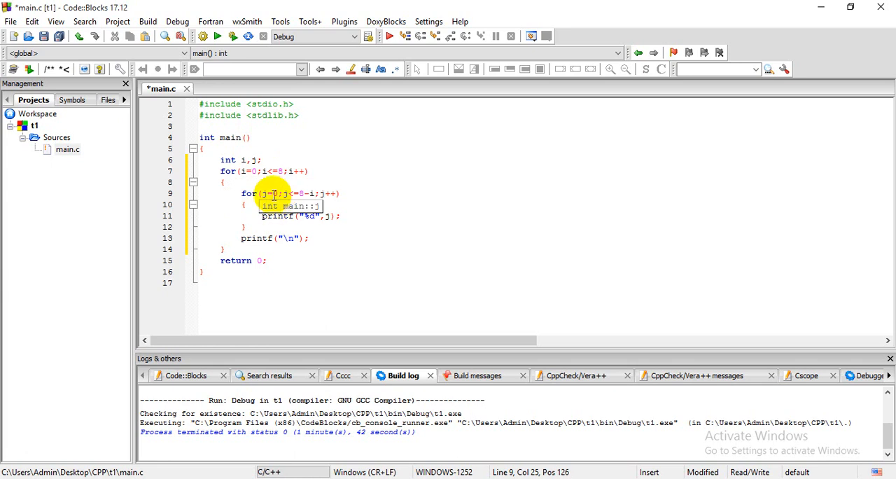
mouse_move(300, 198)
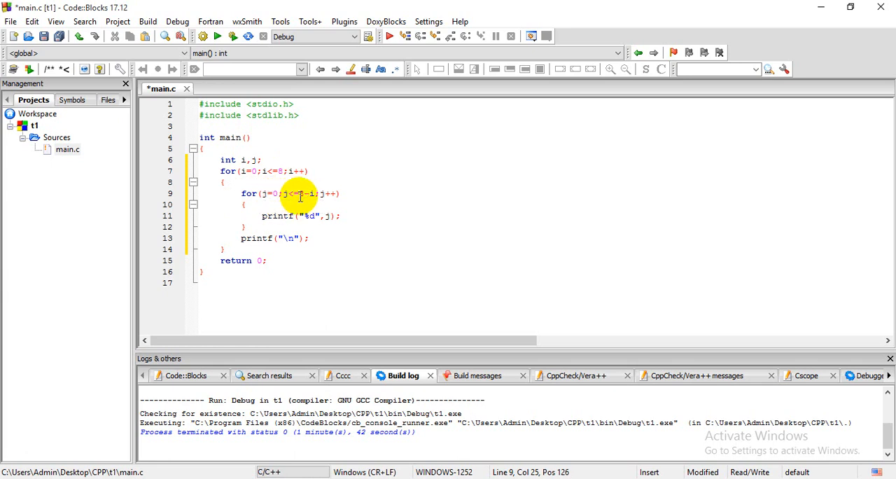
mouse_move(284, 196)
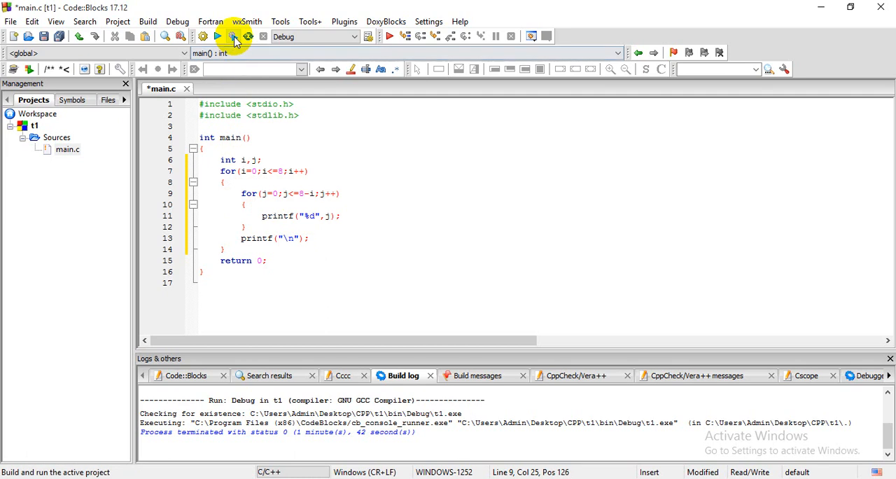
click(233, 36)
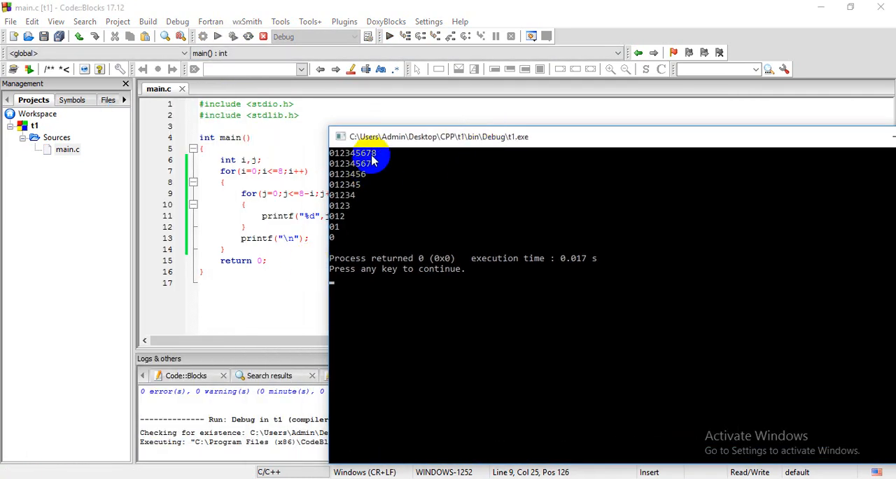
mouse_move(370, 466)
text(,k)
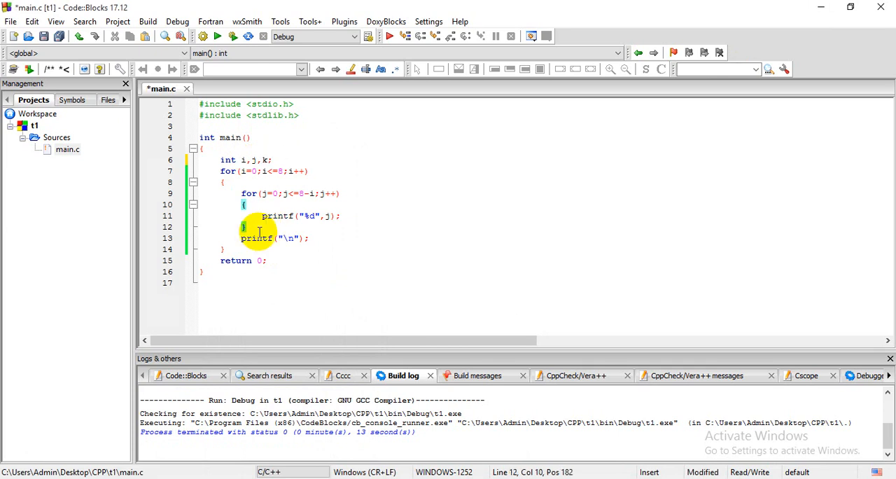
- Add for(k=0;k<=i;k++) printing " *" after the digit loop
text(for()
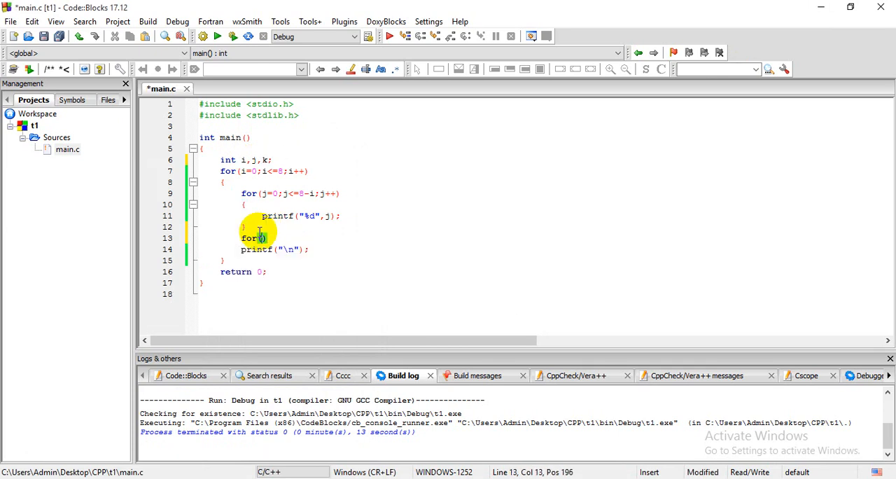
text(k=0;k)
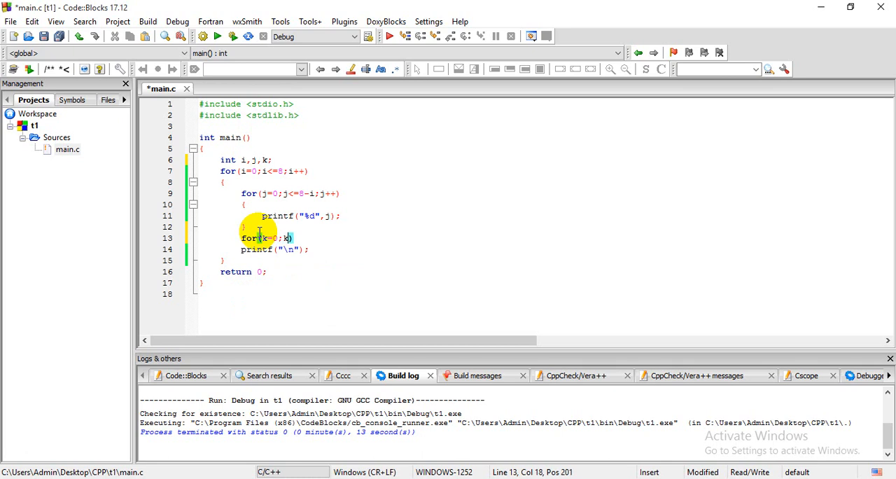
text(<=)
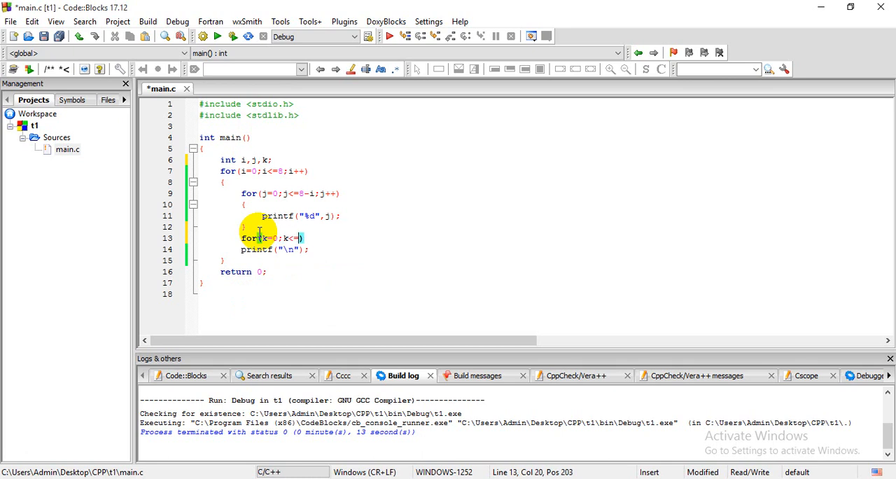
text(i;k++)
text(printf(" *");)
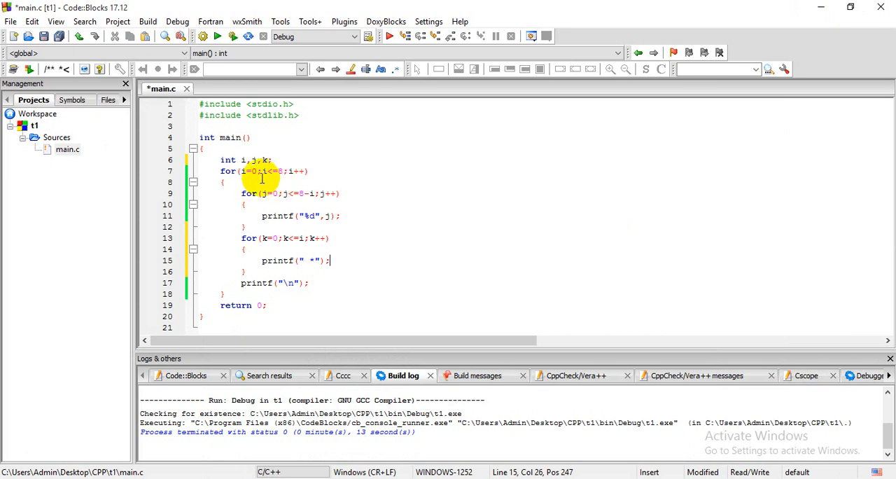
click(264, 171)
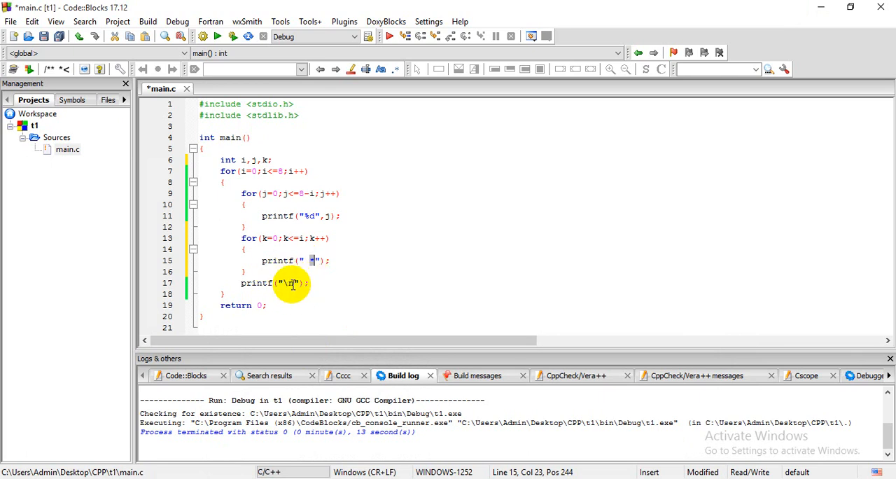
mouse_move(214, 313)
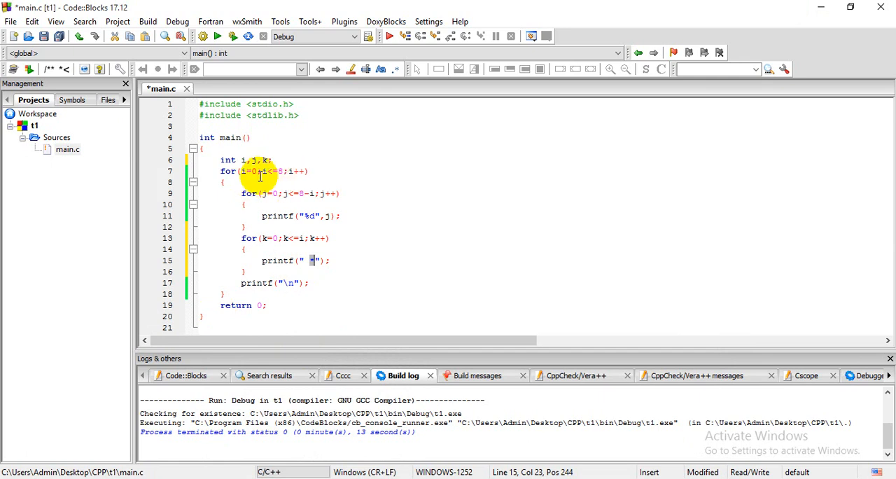
mouse_move(277, 196)
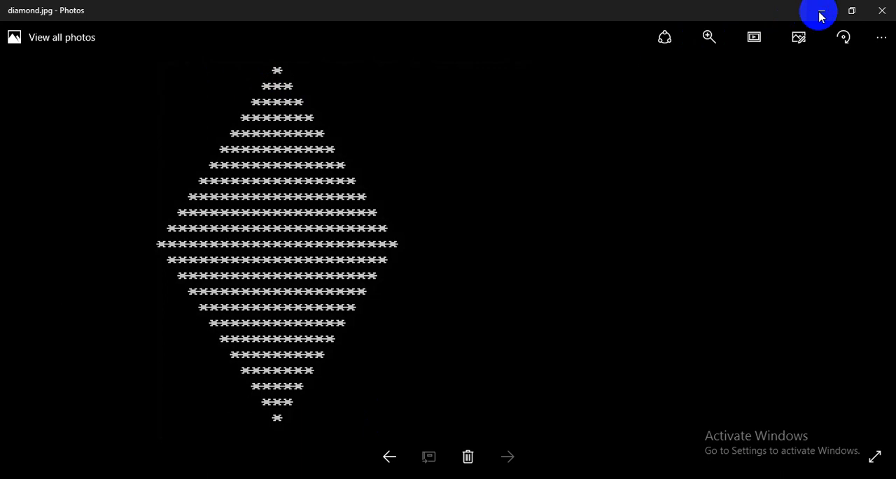
click(818, 15)
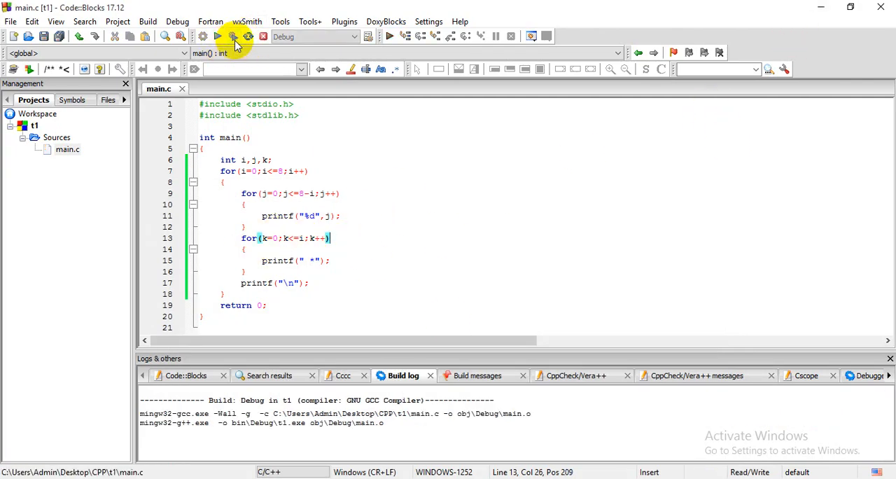
- Build and run the star-loop version to check the asterisk triangle output
click(233, 36)
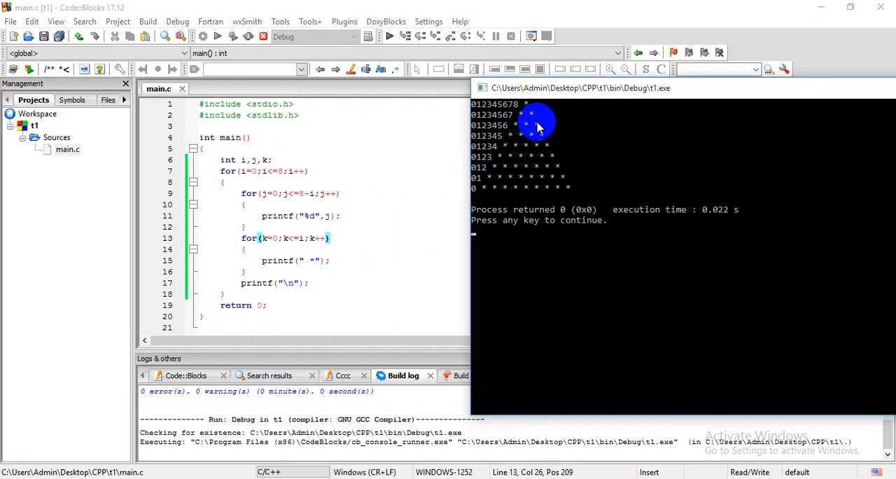
mouse_move(571, 186)
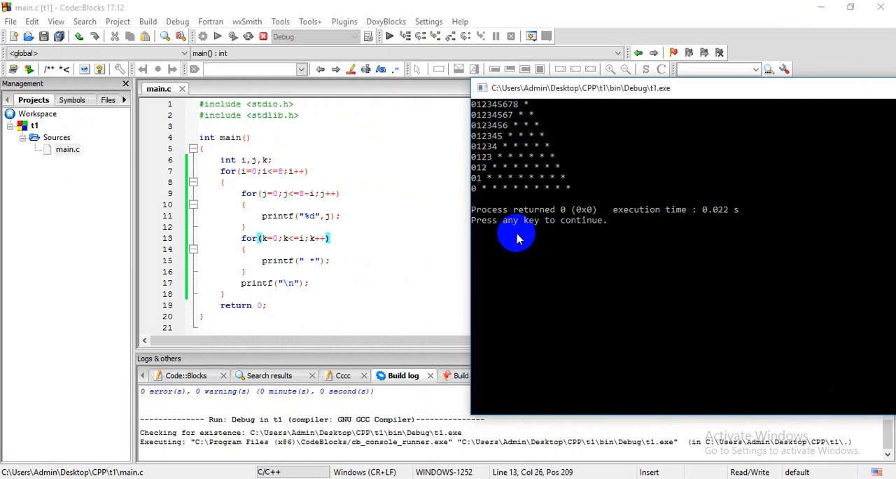
mouse_move(481, 188)
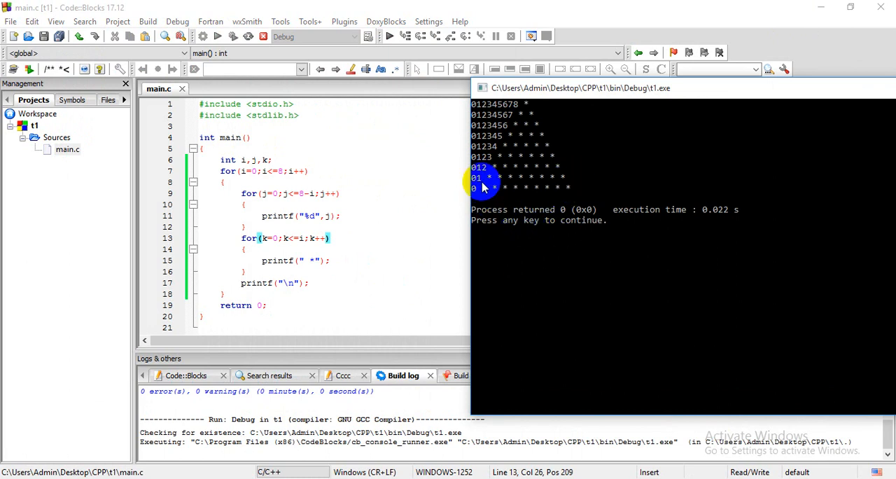
mouse_move(507, 212)
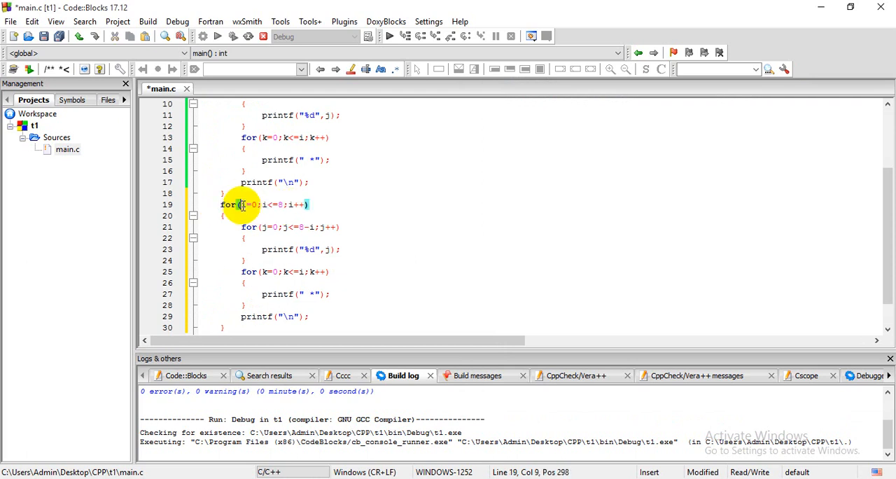
- Change the second loop's header to for(i=8;i>=0;i--)
drag(221, 204, 310, 204)
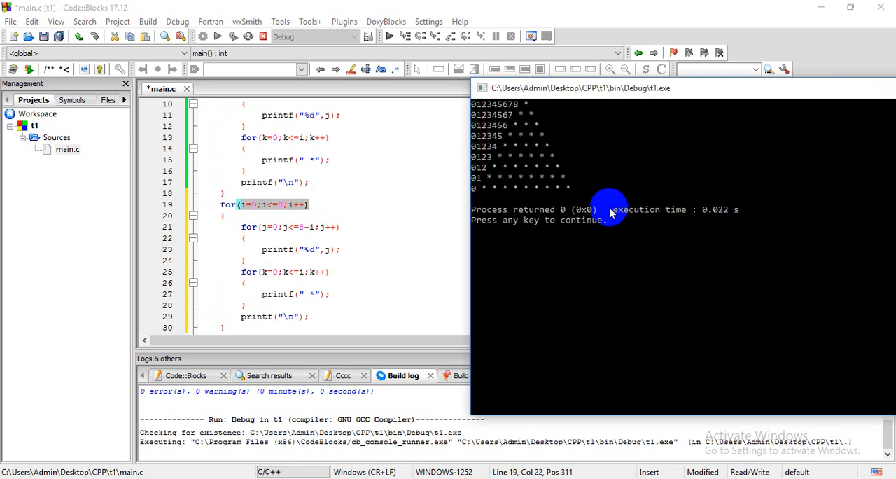
mouse_move(483, 172)
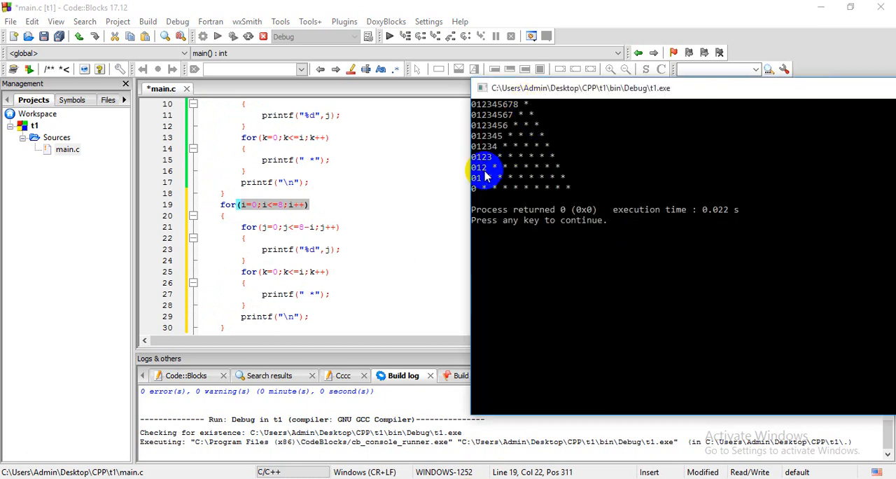
mouse_move(783, 107)
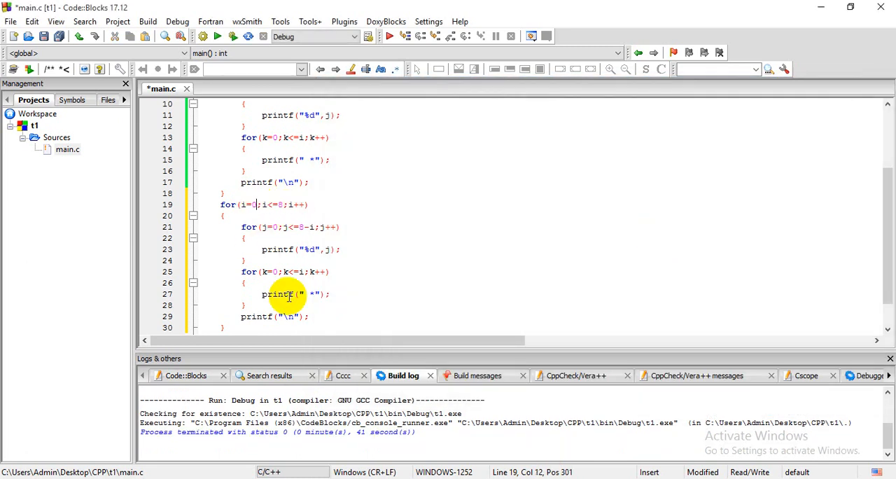
key(Backspace)
text(8)
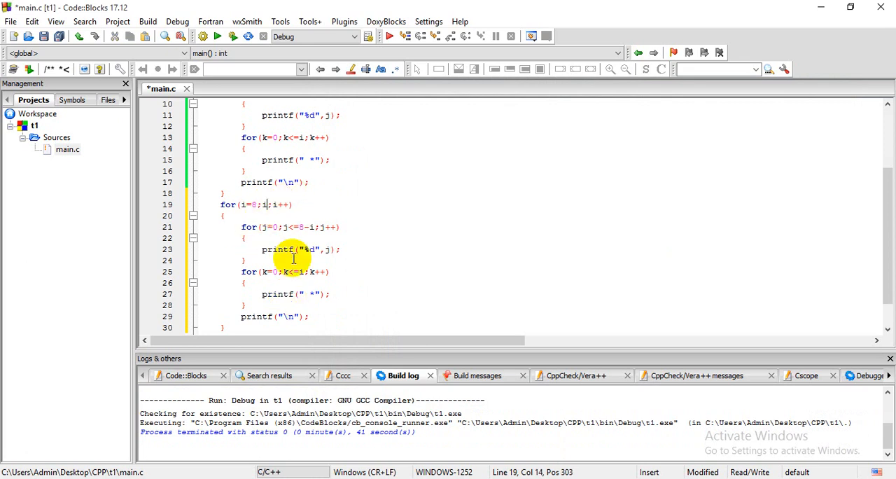
text(>=0)
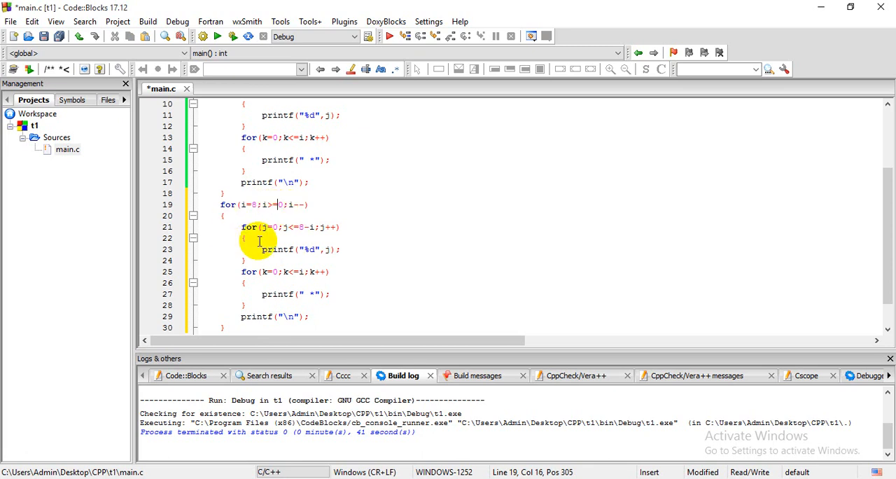
mouse_move(264, 294)
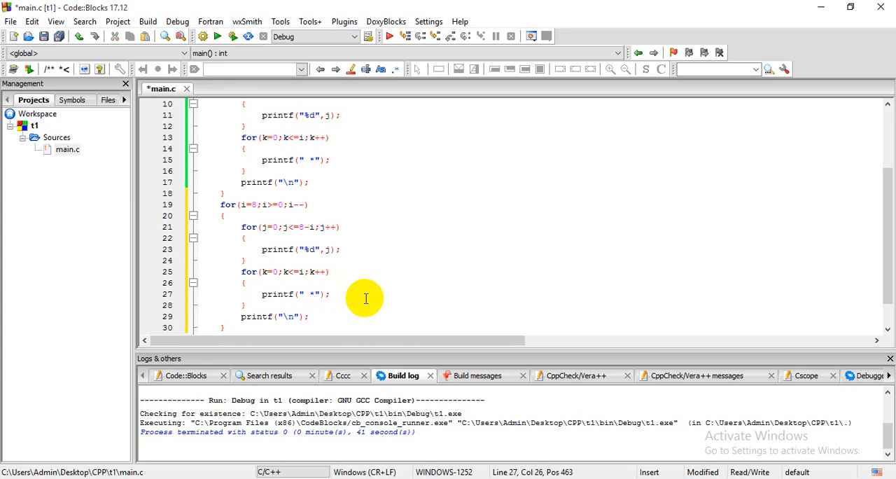
mouse_move(304, 206)
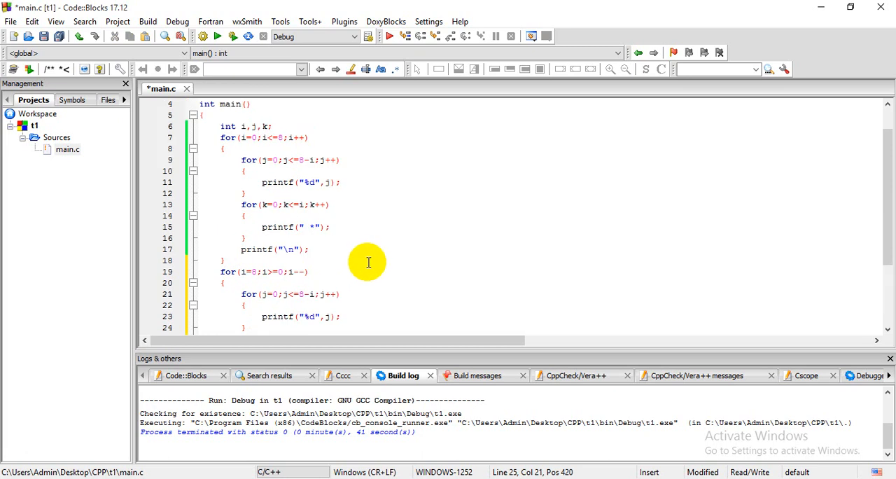
- Save, build and run the two-loop program and scroll through its console output
scroll(down, 3)
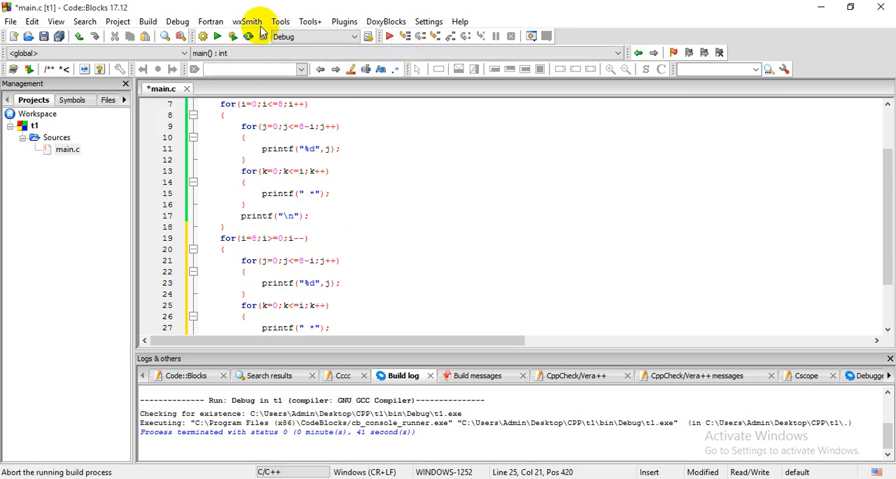
click(202, 36)
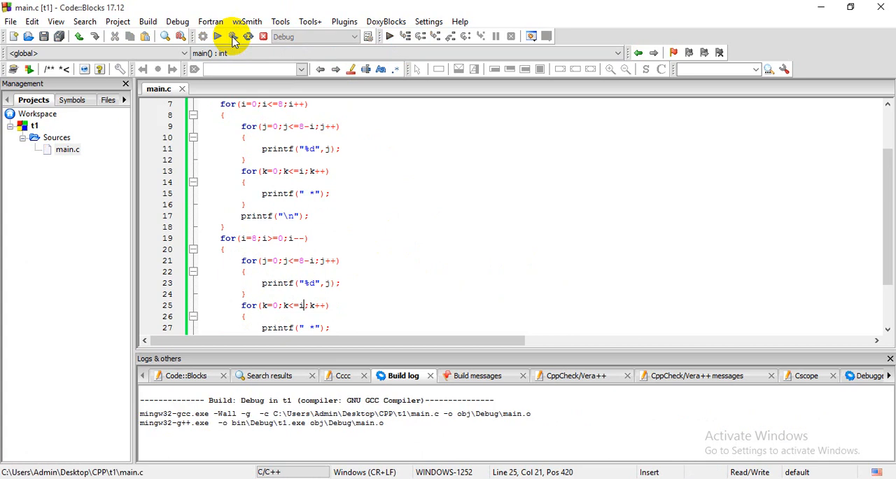
click(233, 36)
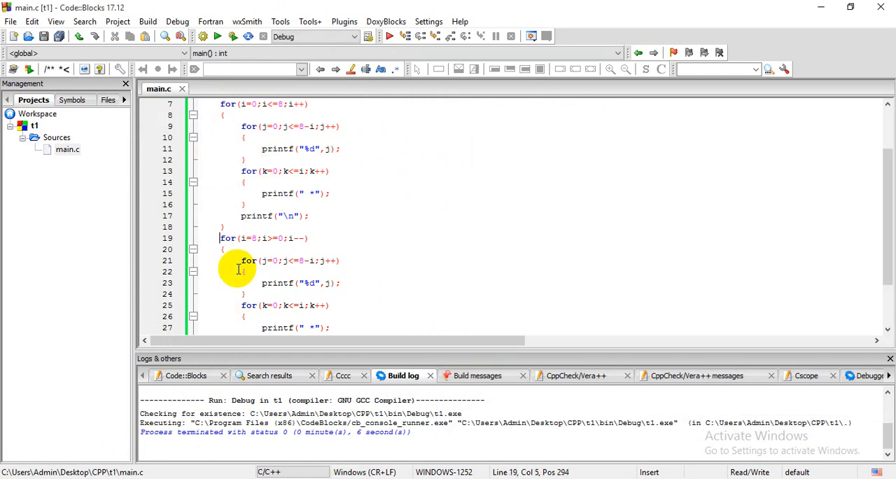
scroll(down, 3)
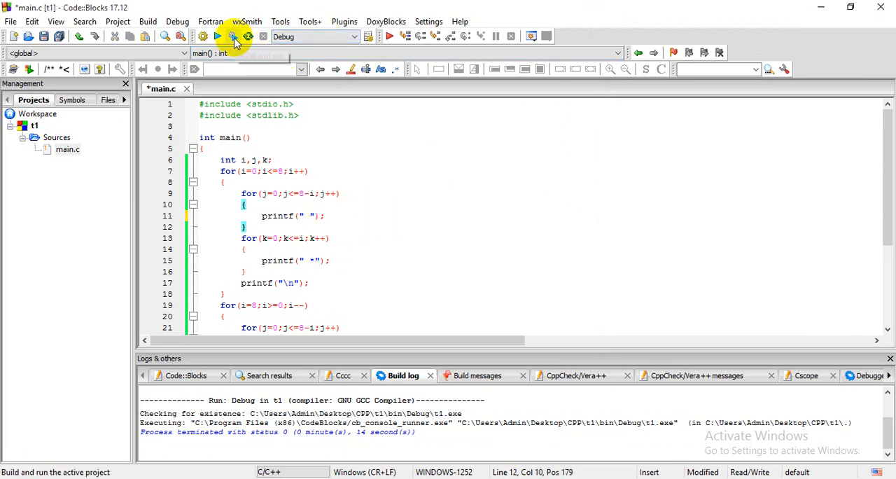
- Build and run the program with spaces instead of digits to see the asterisk diamond
click(233, 35)
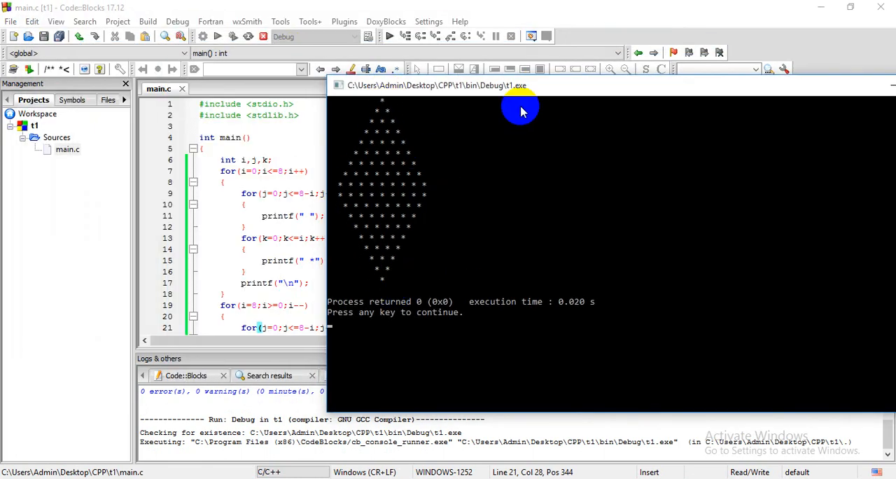
- Change the upper loop's printf(" *") to printf(" ")
drag(521, 85, 385, 63)
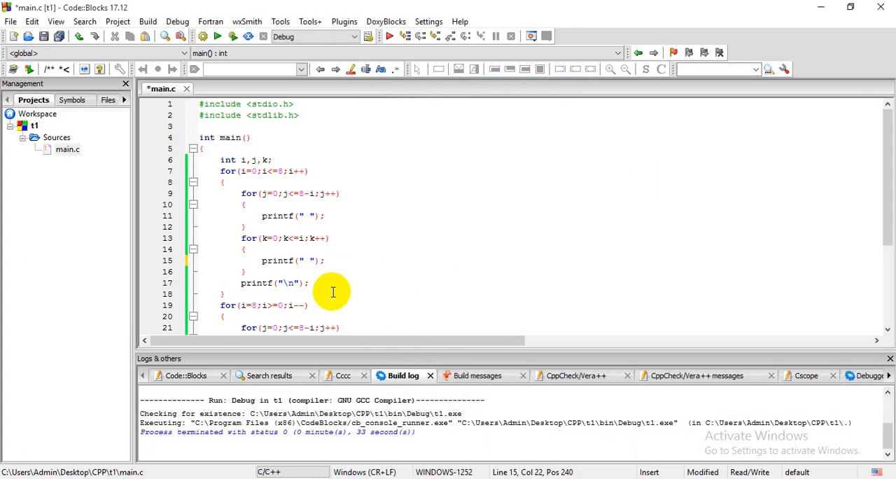
- Change line 15 to printf(" %d",i) and view the number-triangle output
text(%d)
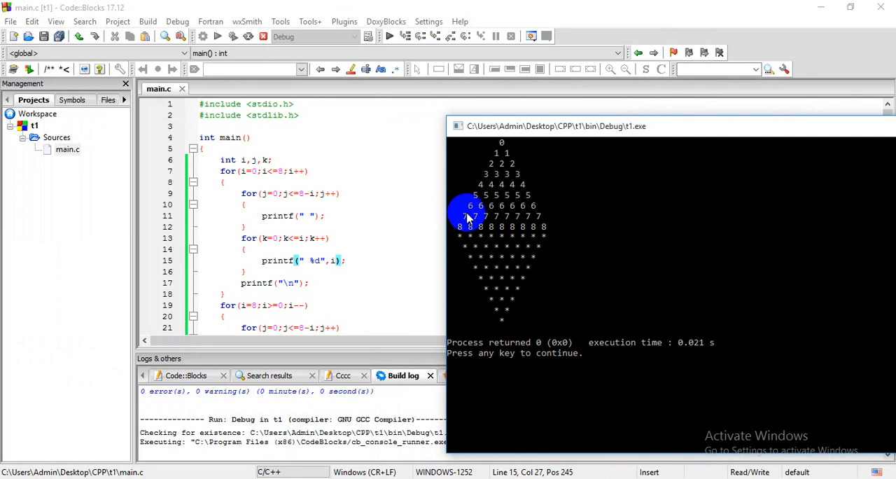
mouse_move(486, 231)
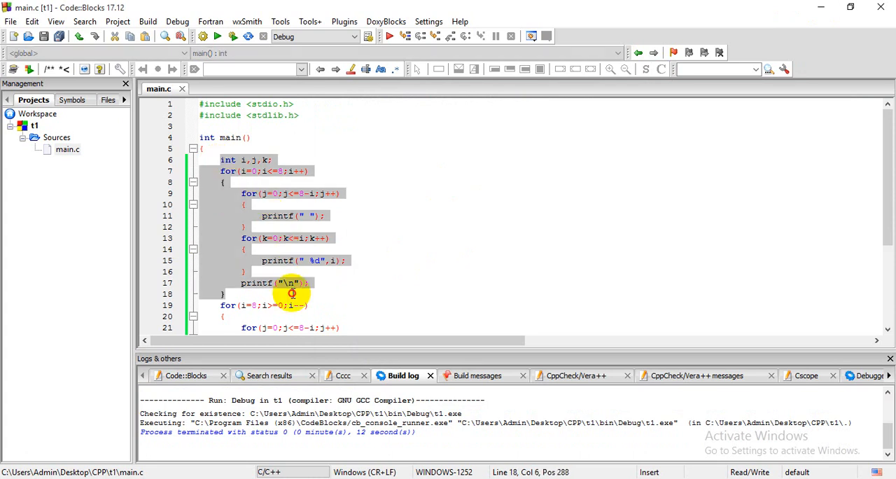
scroll(down, 3)
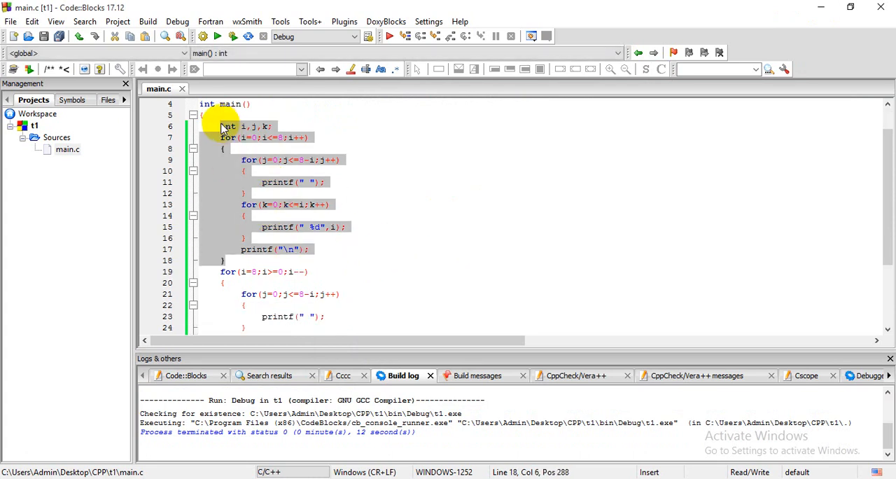